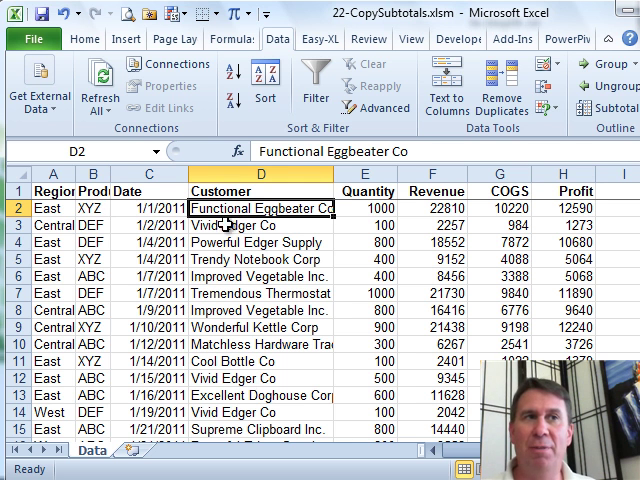
Sort the list by Customer and add Sum subtotals for Quantity, Revenue, COGS and Profit.
click(230, 74)
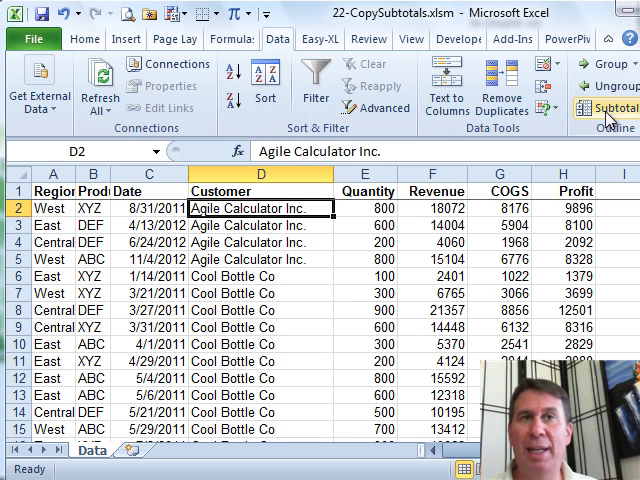
click(607, 110)
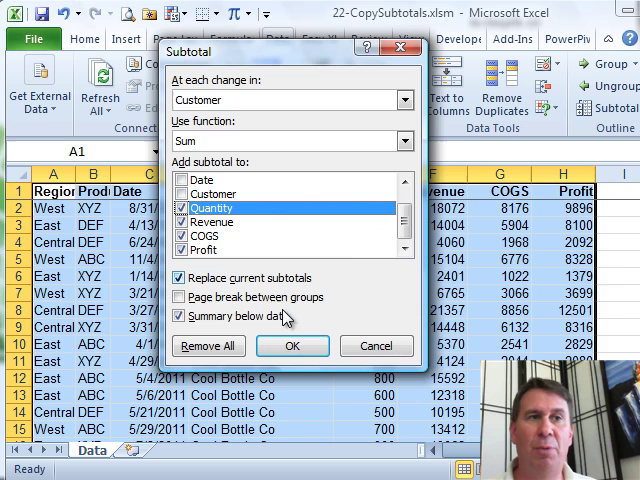
click(292, 346)
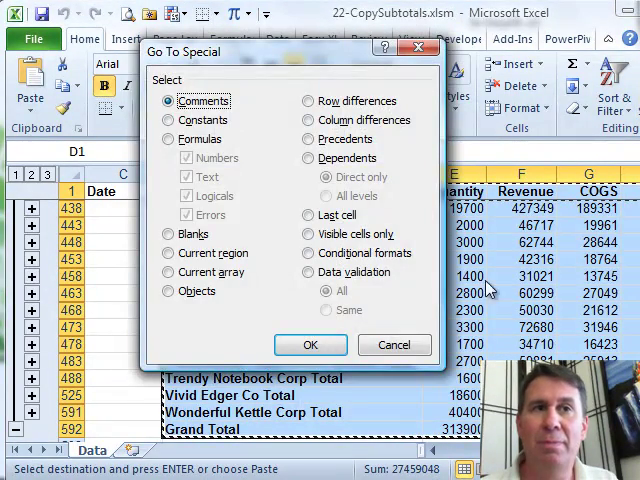
Use Go To Special with 'Visible cells only' to select just the customer total rows.
click(310, 344)
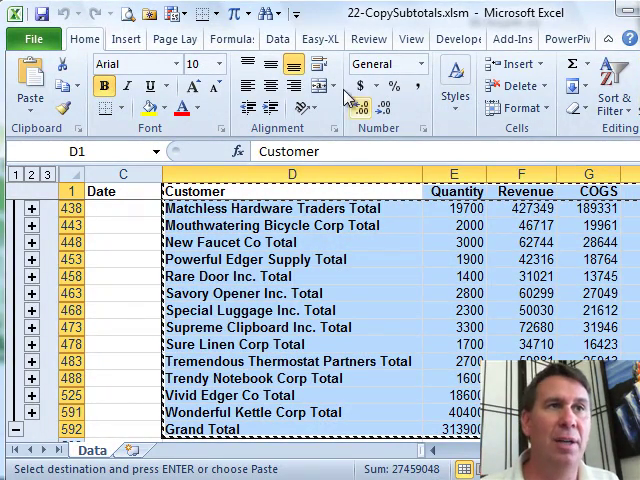
click(267, 14)
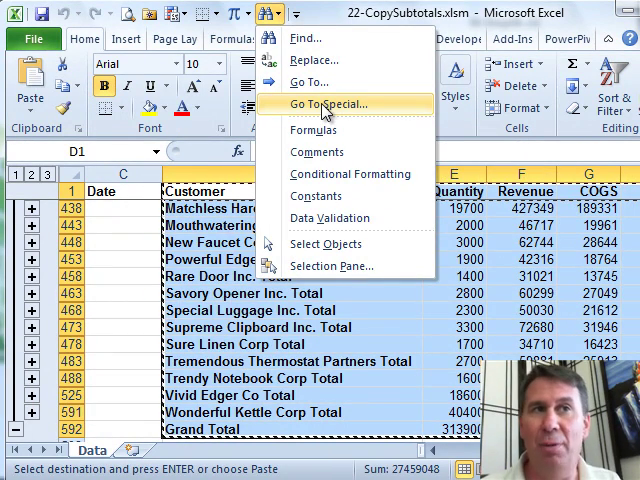
click(326, 104)
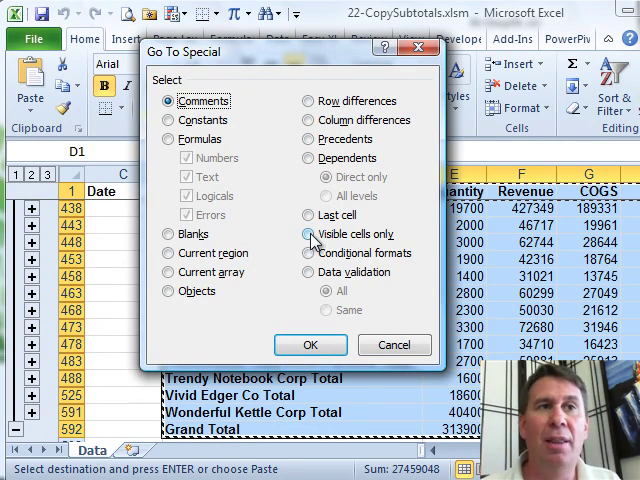
click(308, 233)
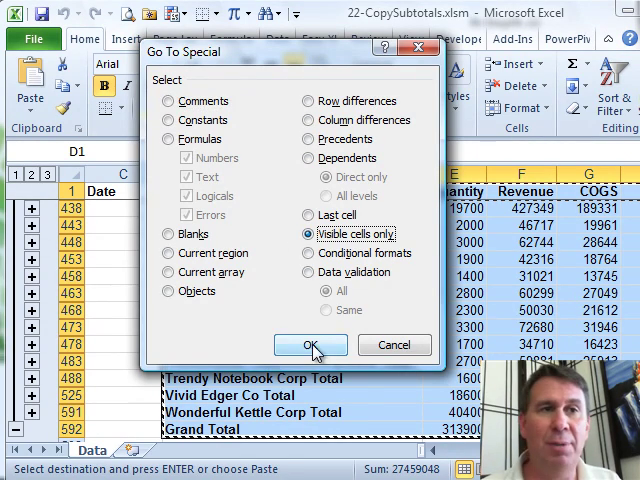
click(310, 344)
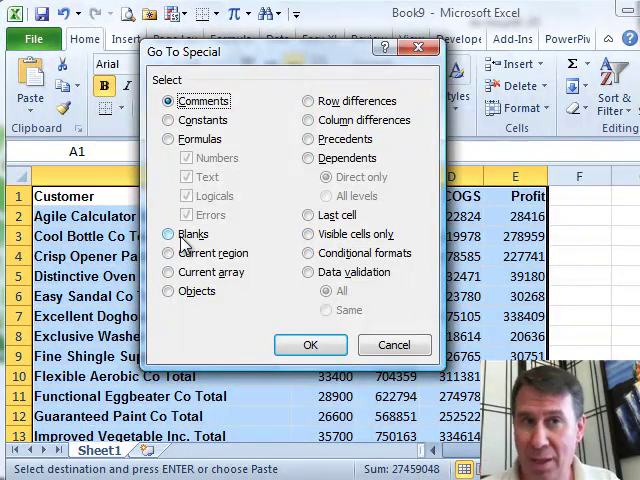
Review the Go To Special options over the pasted customer totals.
click(170, 139)
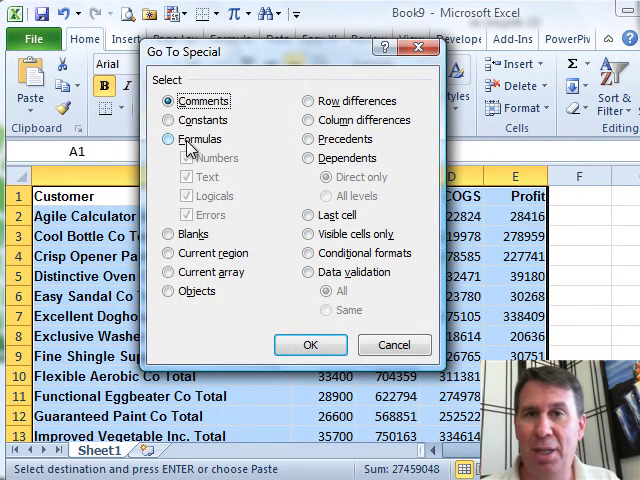